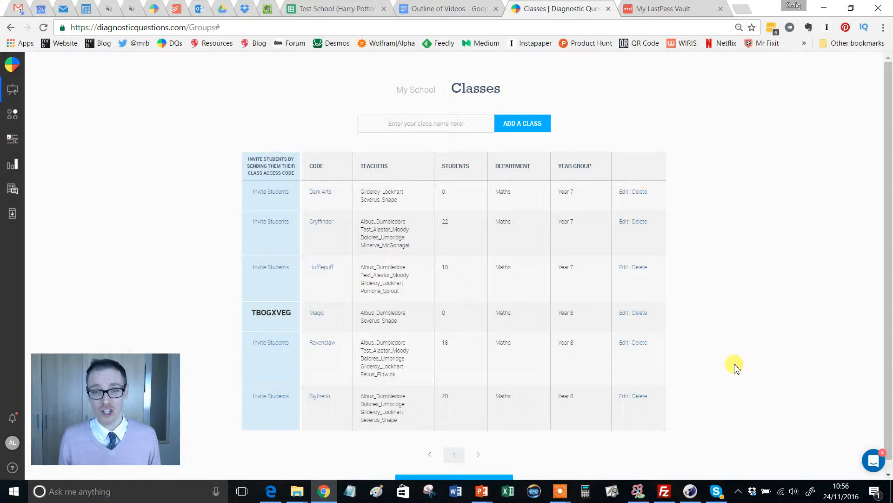
mouse_move(301, 193)
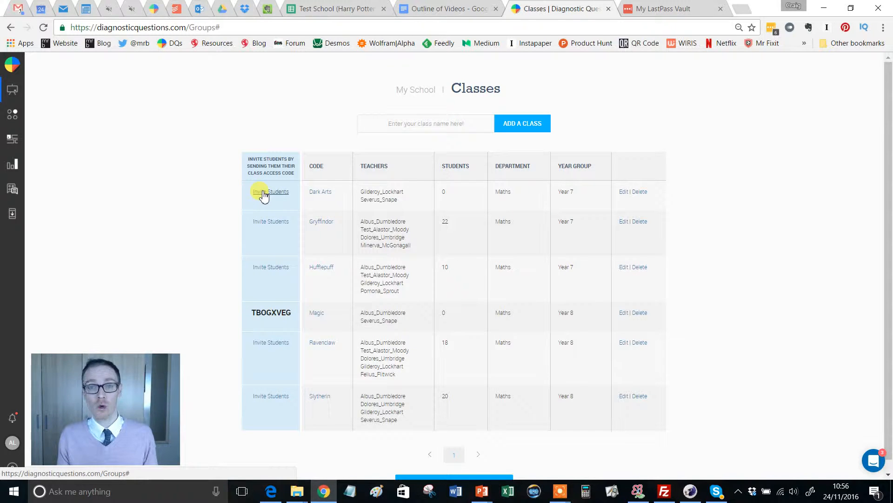
mouse_move(185, 325)
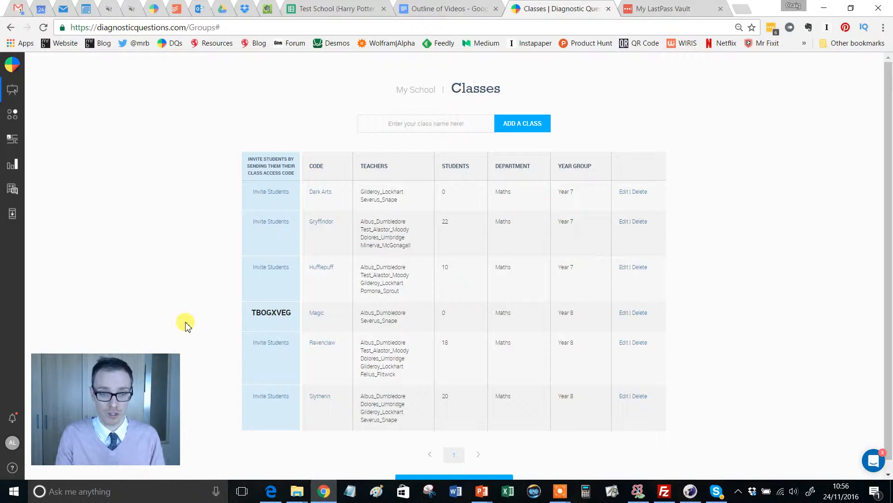
mouse_move(200, 329)
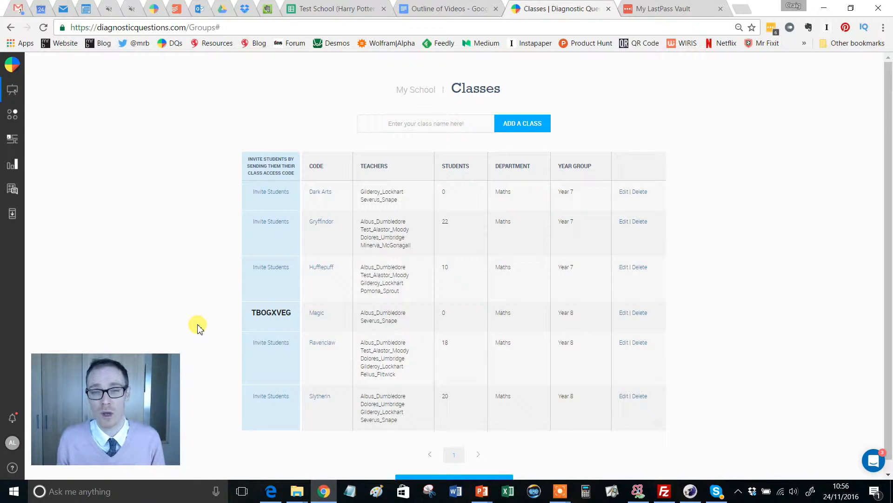
mouse_move(250, 339)
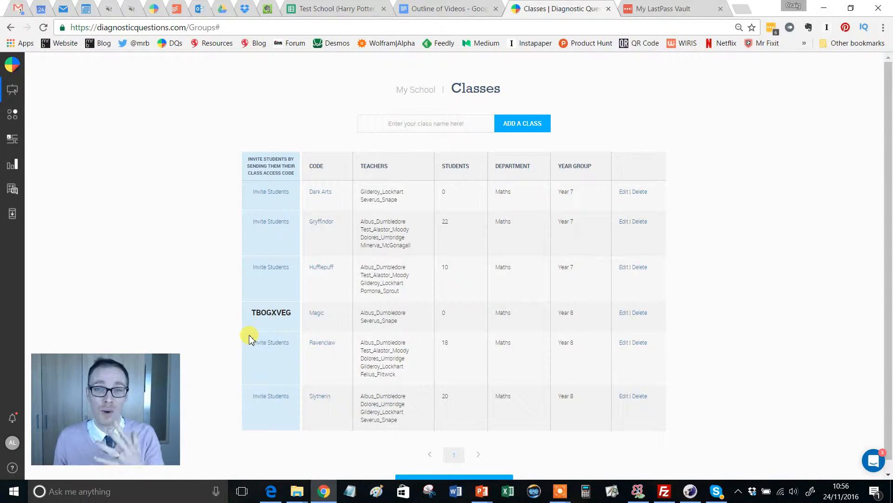
mouse_move(299, 324)
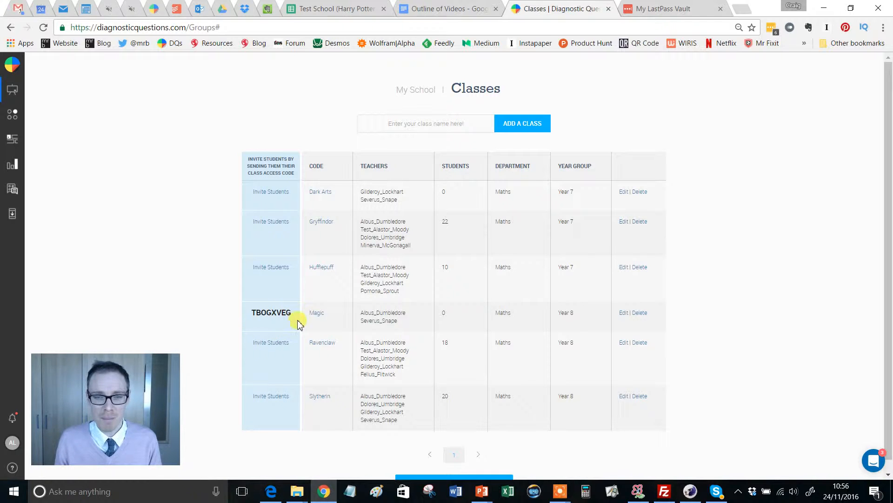
mouse_move(290, 342)
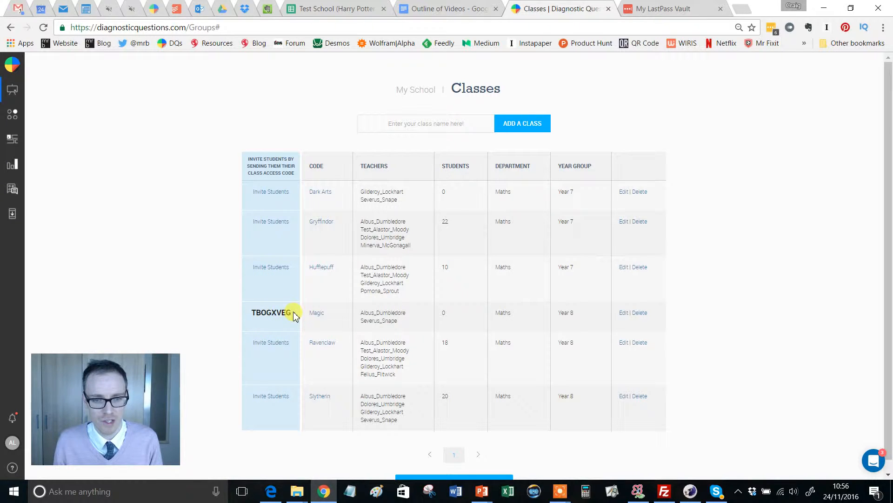
double_click(271, 312)
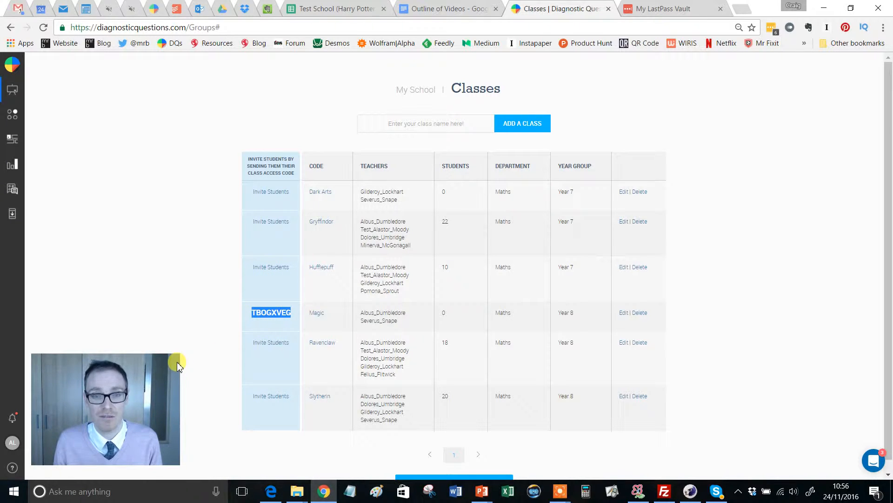
mouse_move(240, 330)
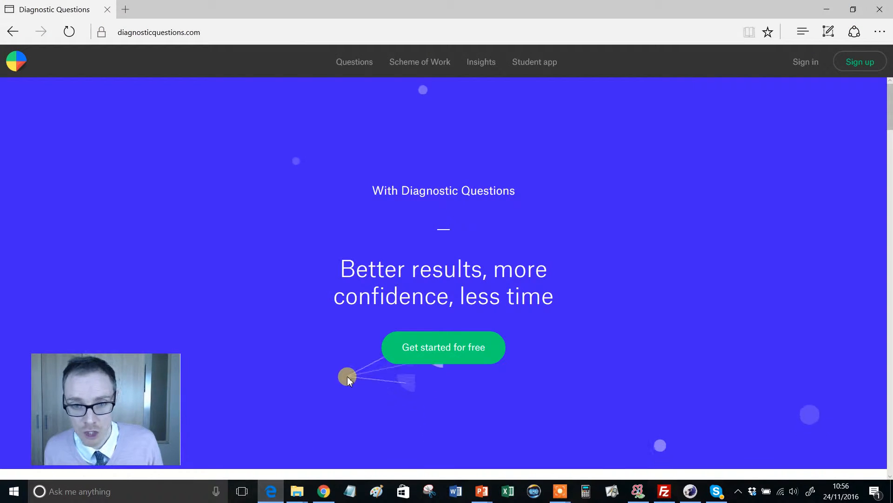
mouse_move(324, 302)
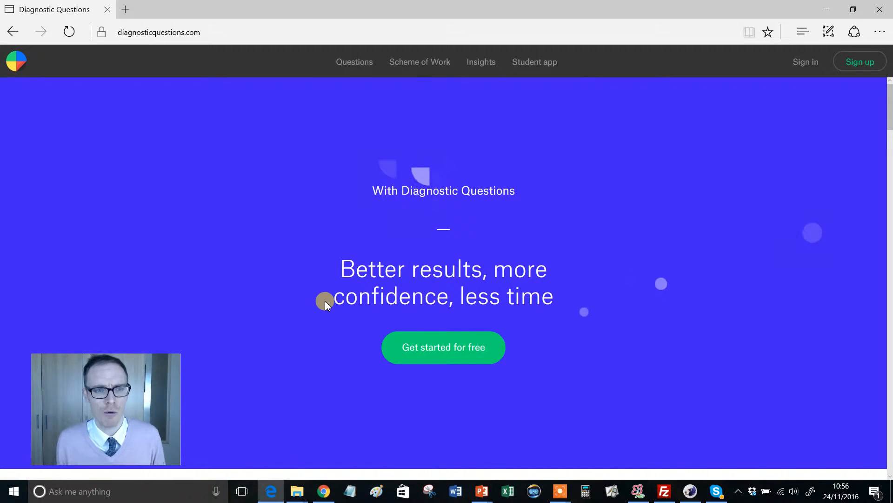
mouse_move(835, 117)
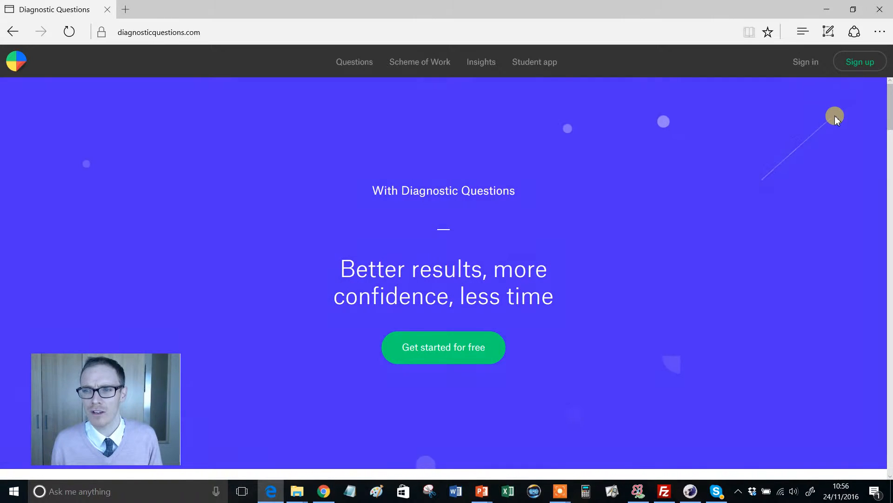
mouse_move(860, 61)
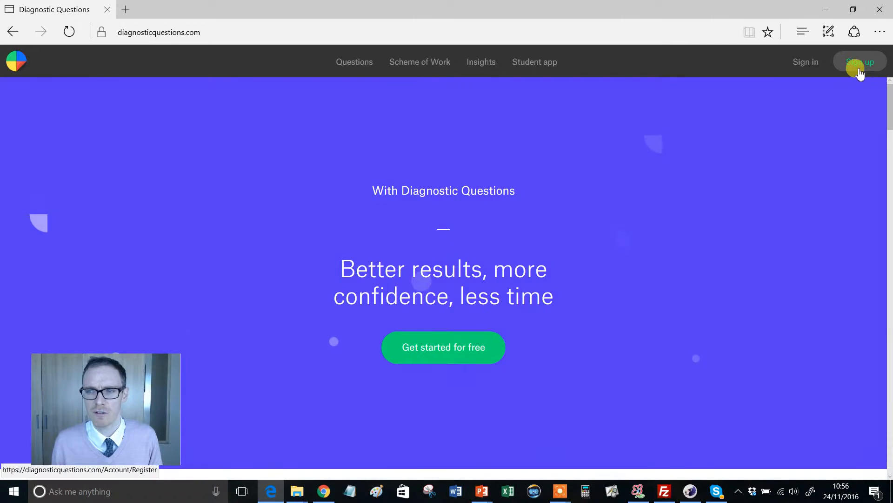
- Go to Sign up from the Diagnostic Questions homepage in Edge
click(859, 61)
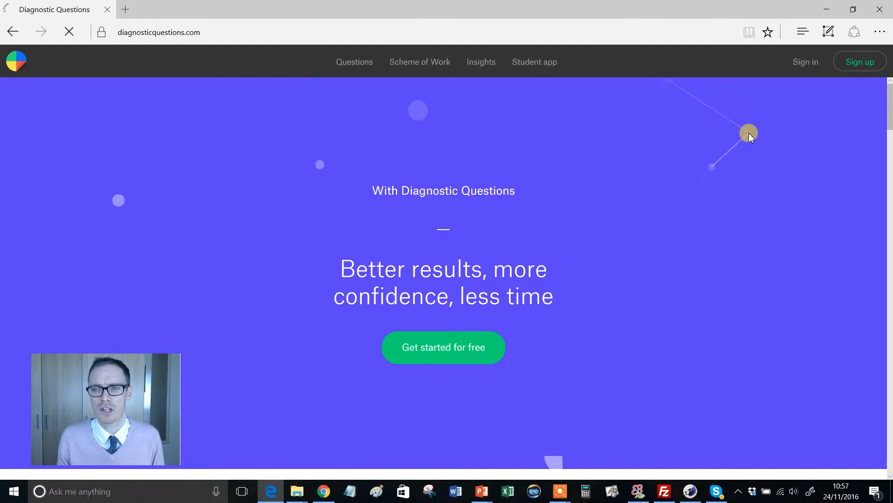
click(860, 61)
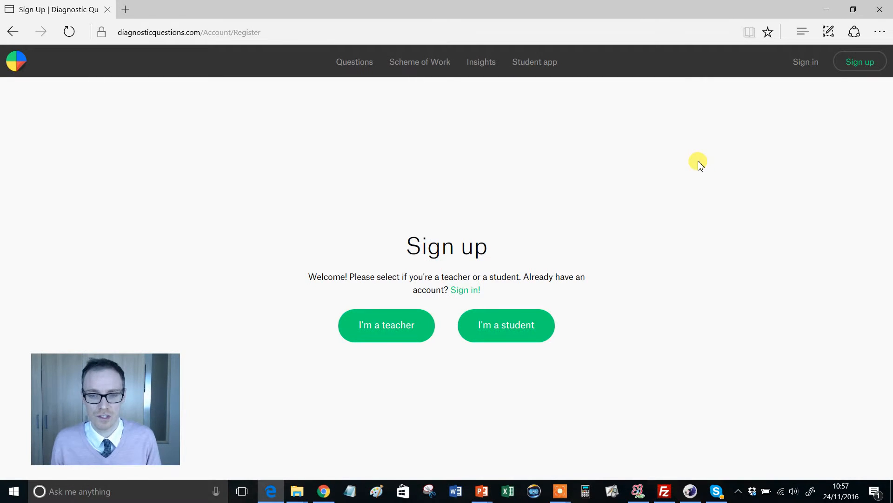
mouse_move(506, 325)
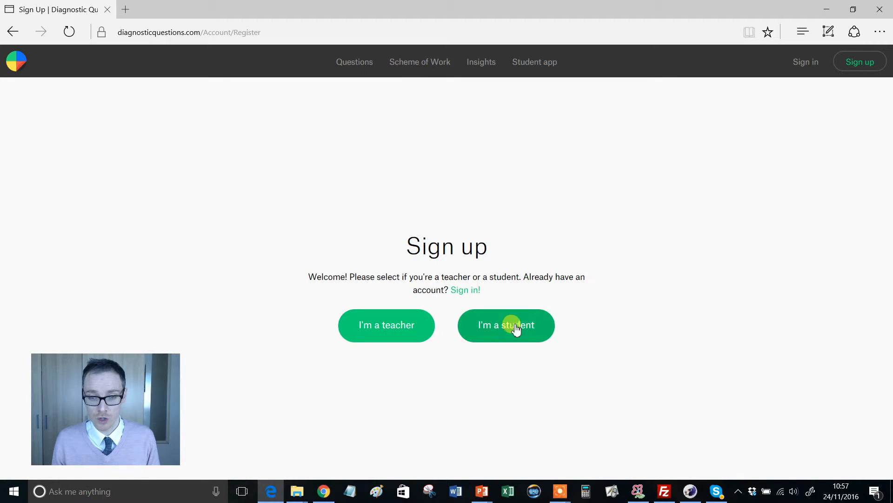
- Start a student account with the name fields filled and username craigstudent
click(505, 324)
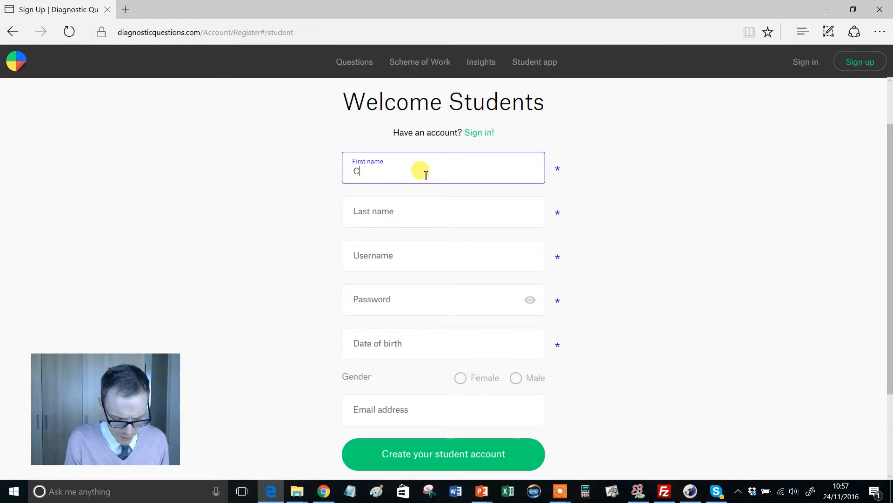
text(raigthe)
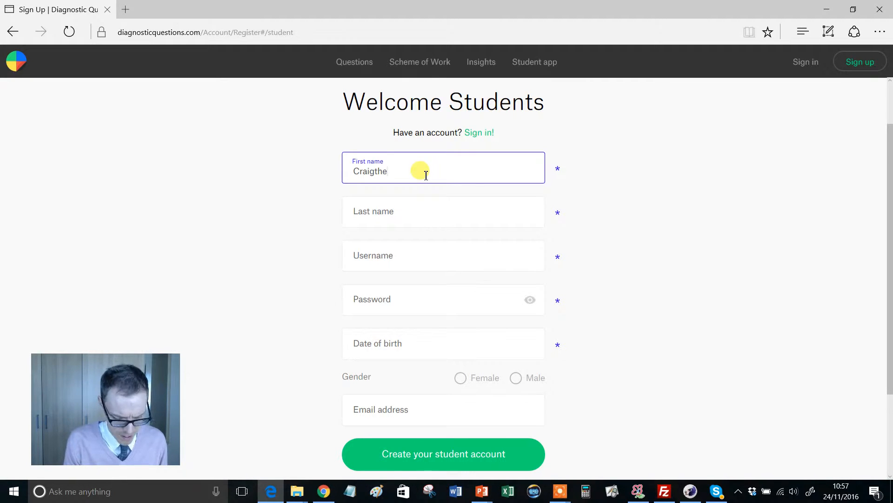
text(Student)
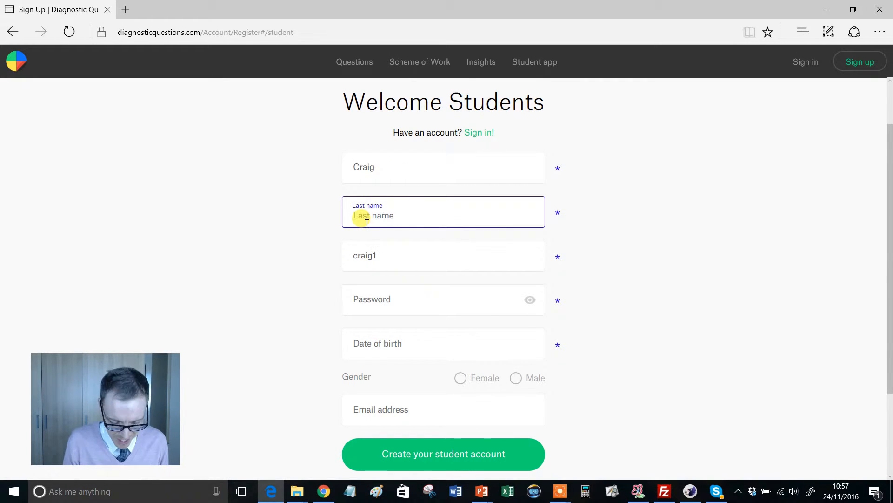
text(Student)
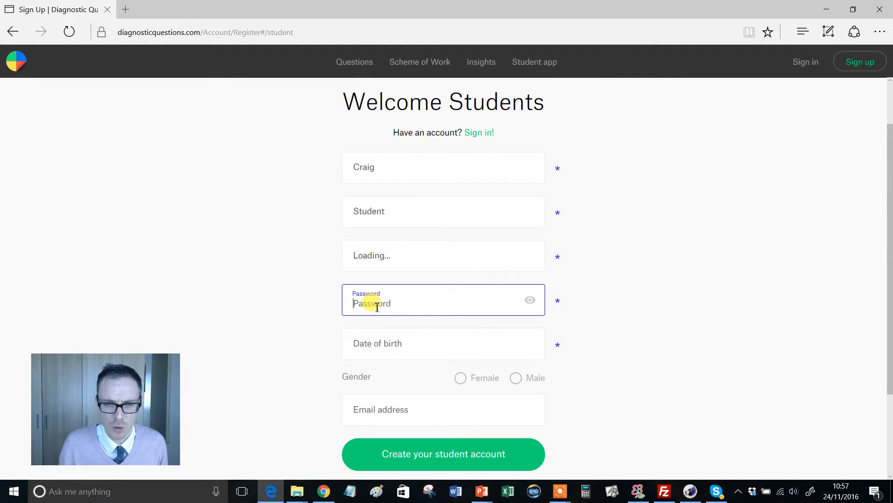
text(craigstudent)
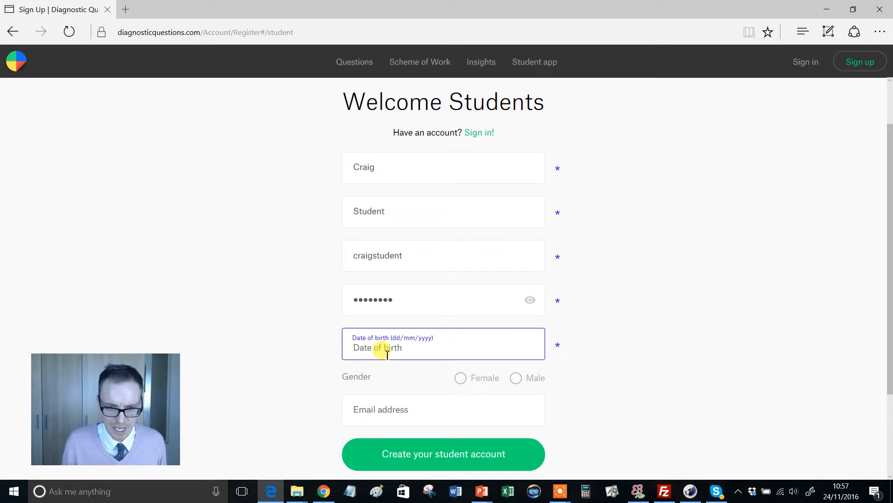
- Enter date of birth 22/01/2000, gender Male, and create the student account
text(22)
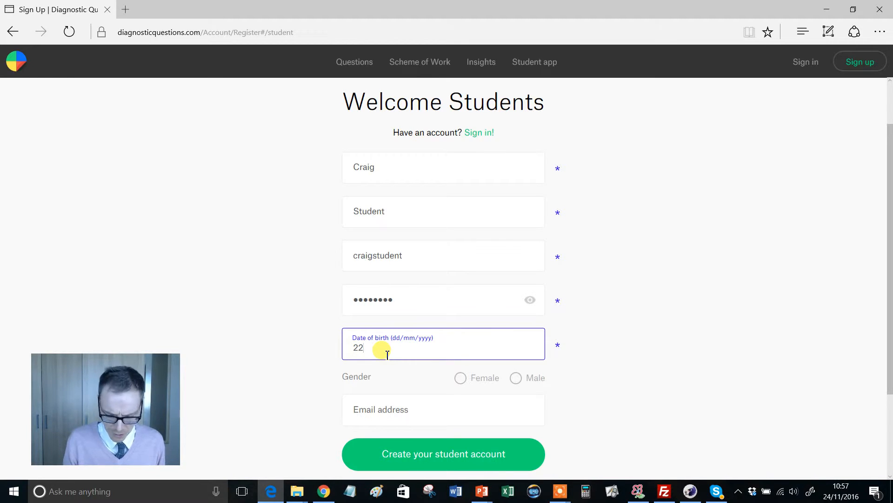
text(/)
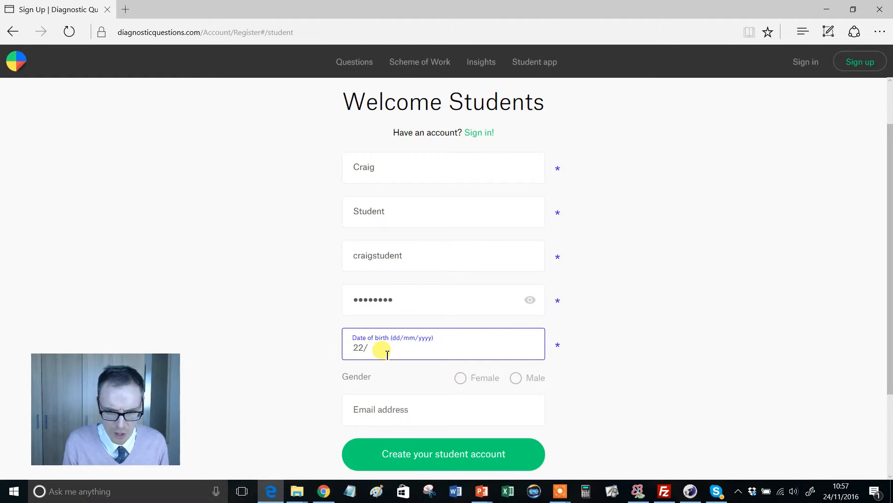
text(01/)
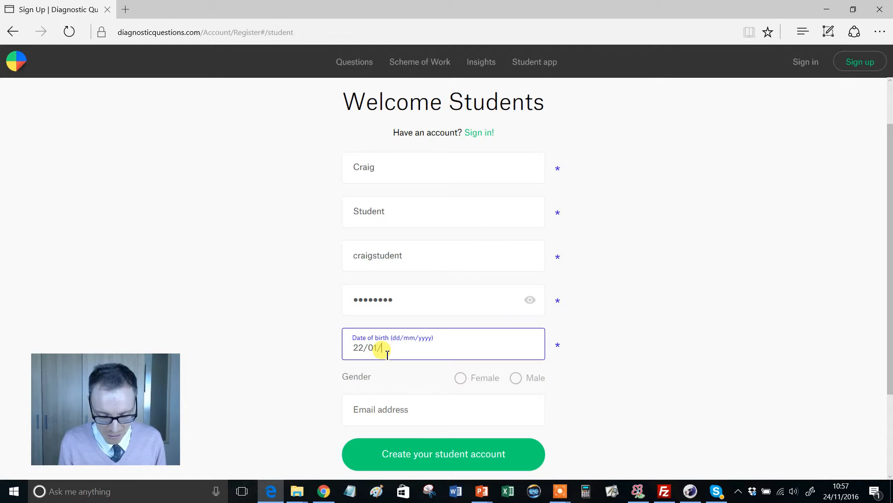
text(2)
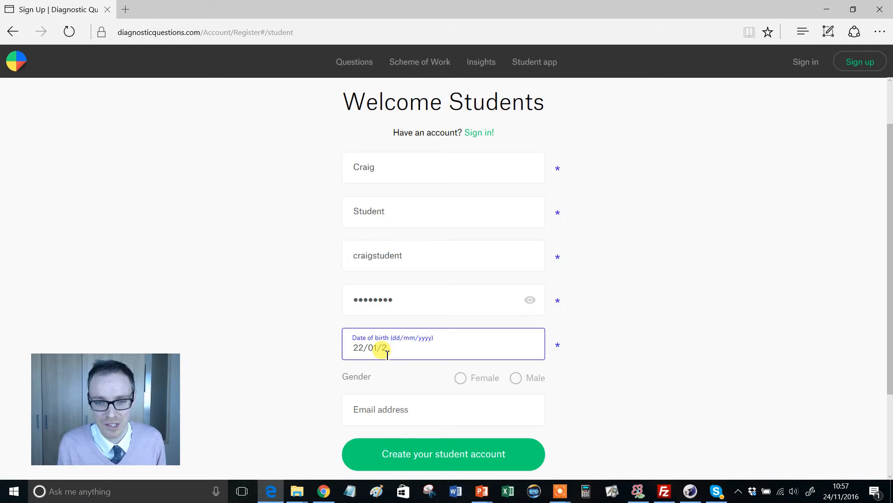
text(000)
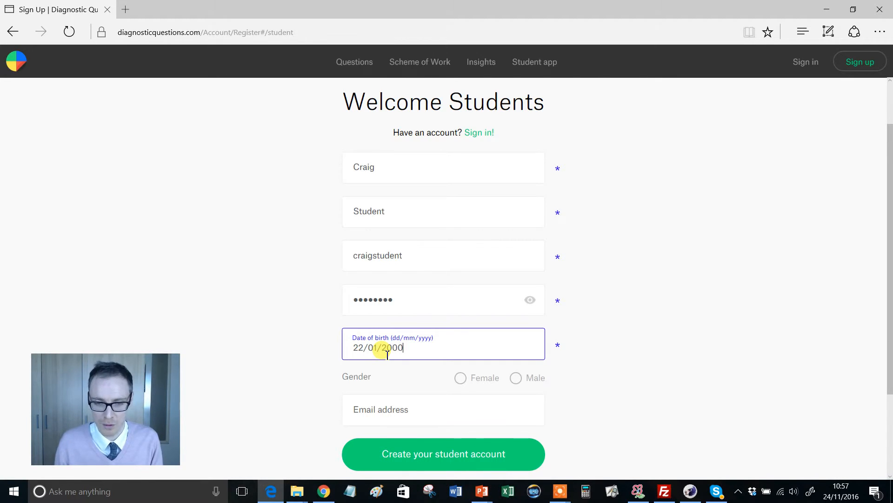
click(515, 377)
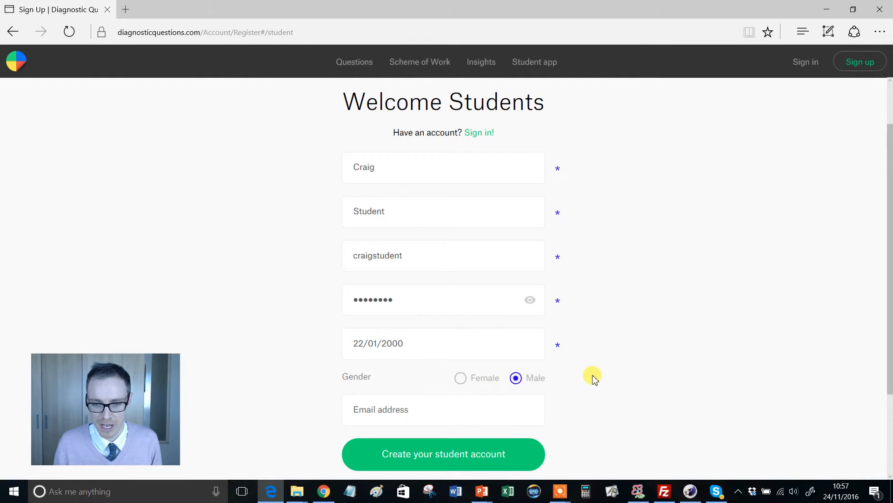
scroll(down, 3)
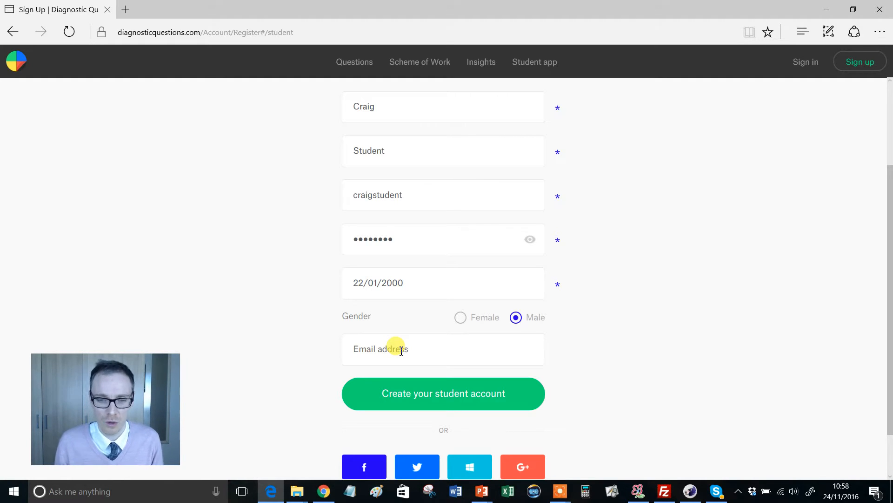
click(443, 393)
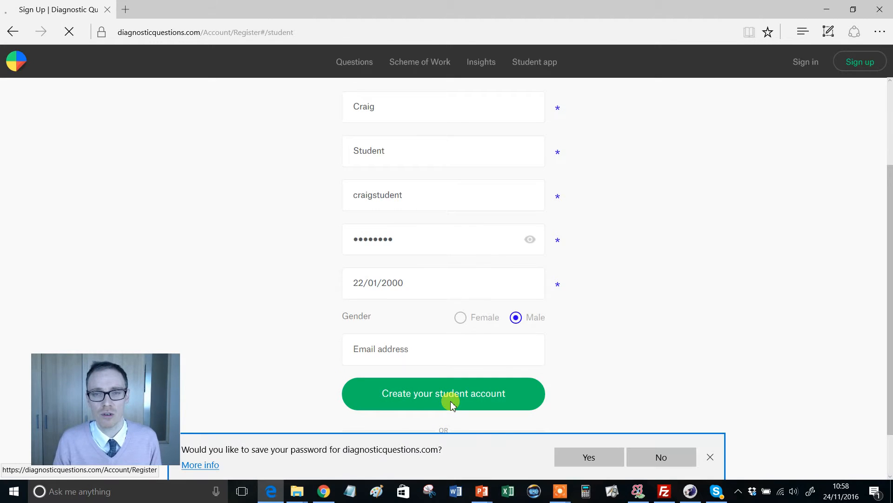
click(444, 393)
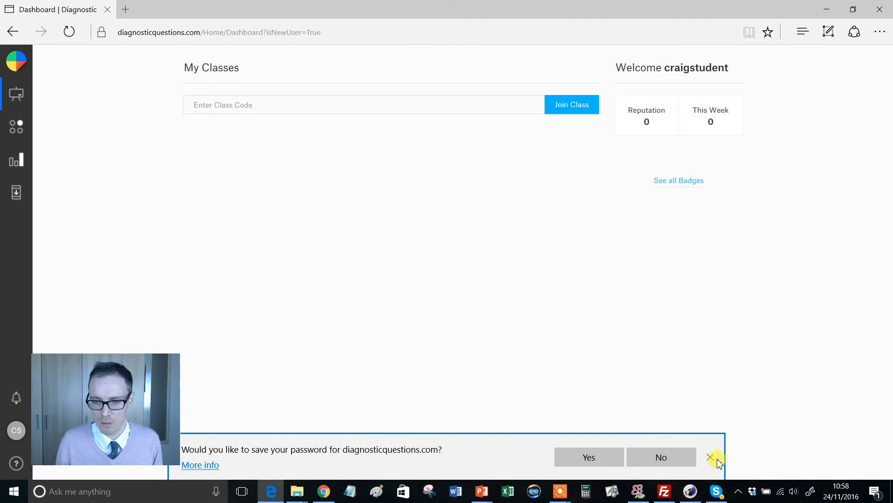
click(711, 457)
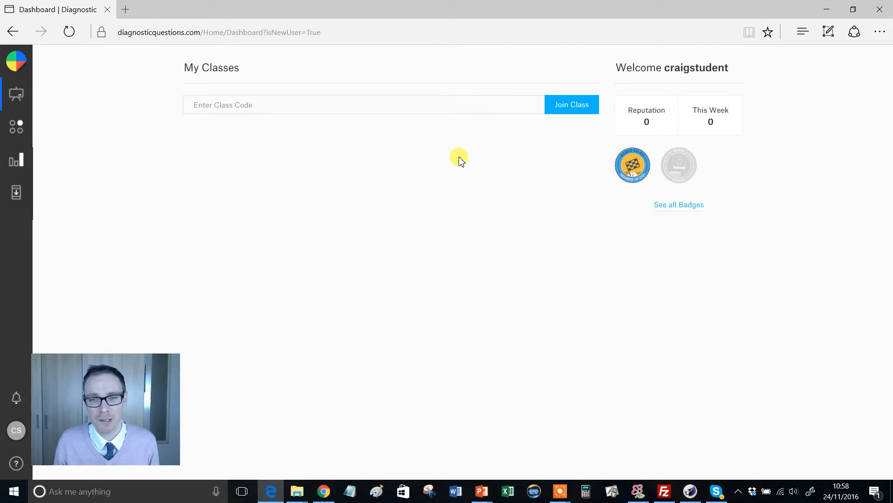
click(245, 104)
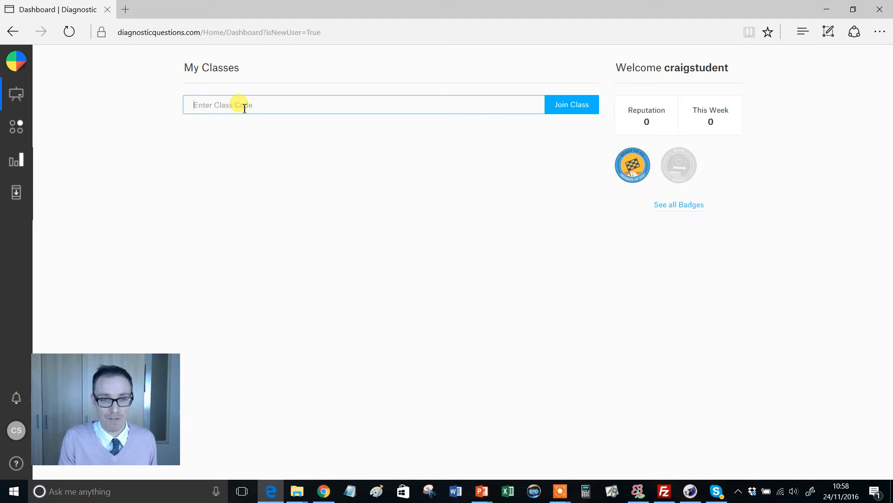
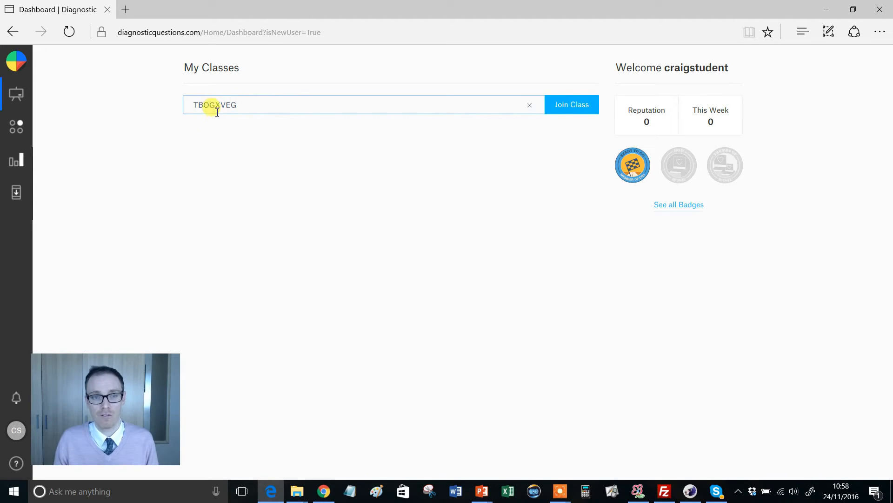
mouse_move(499, 224)
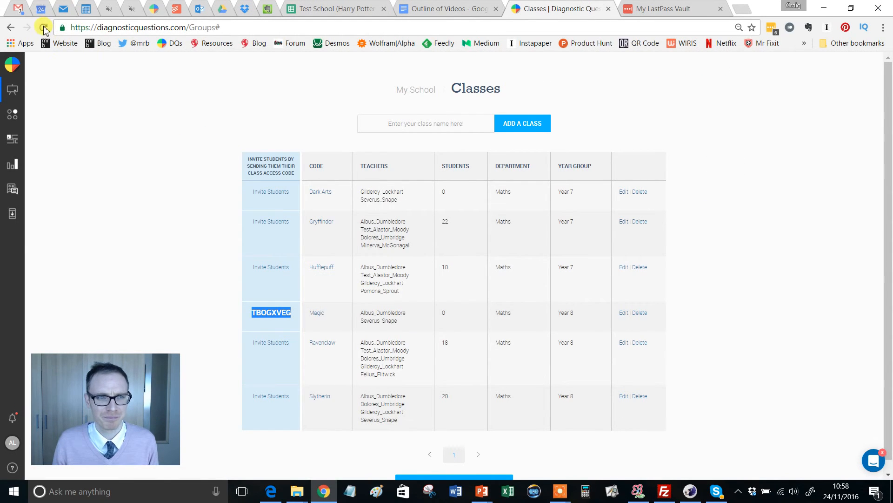
- Refresh the teacher's Classes page, peek at Magic's settings, then view Magic's one enrolled student
click(45, 27)
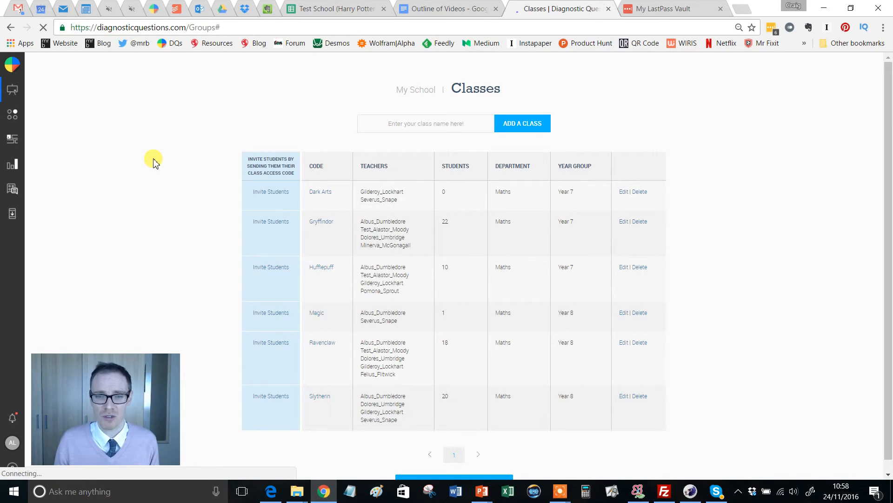
mouse_move(447, 315)
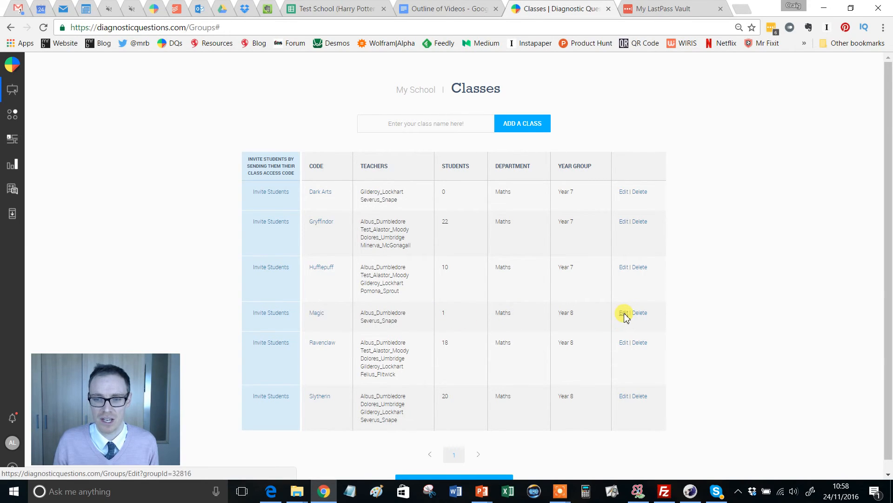
click(622, 313)
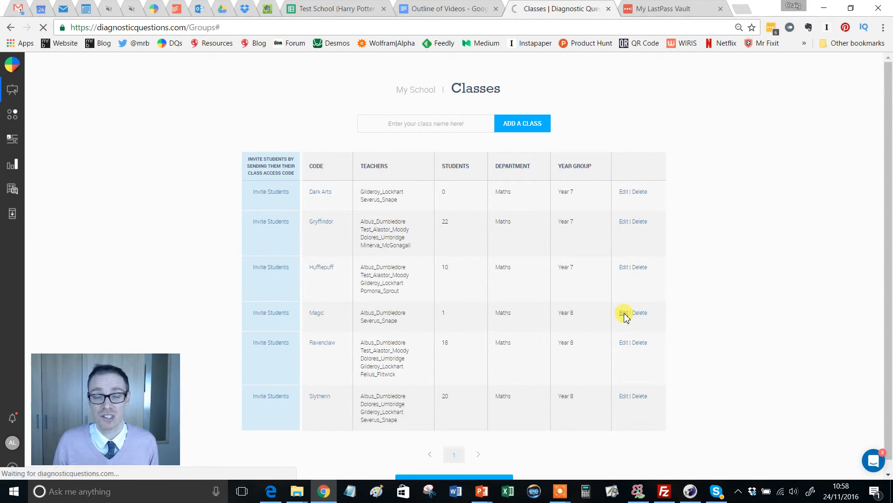
click(624, 312)
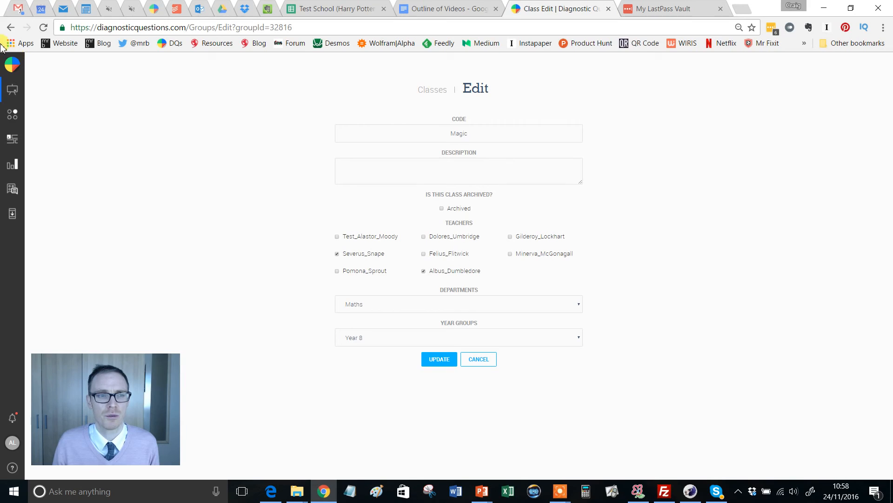
click(439, 359)
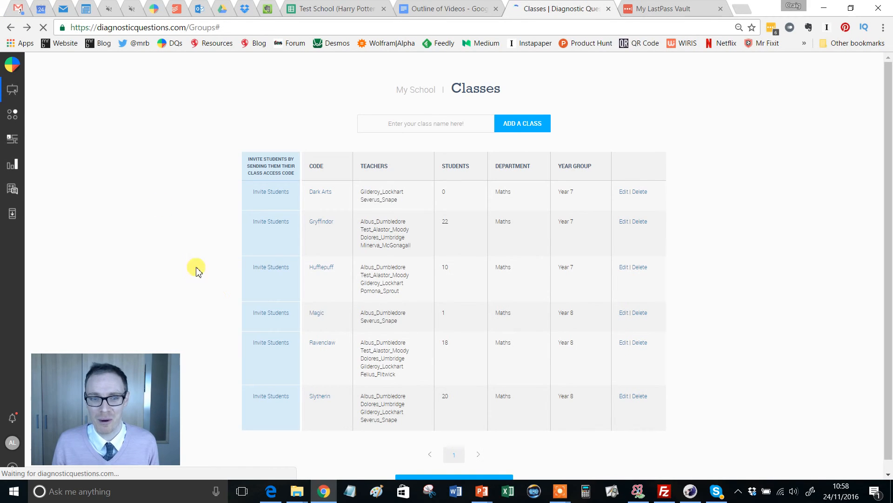
mouse_move(449, 320)
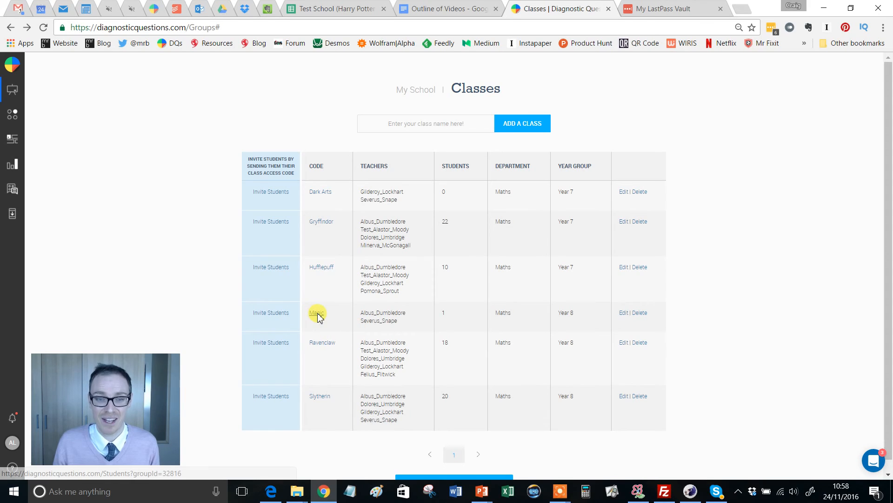
click(317, 312)
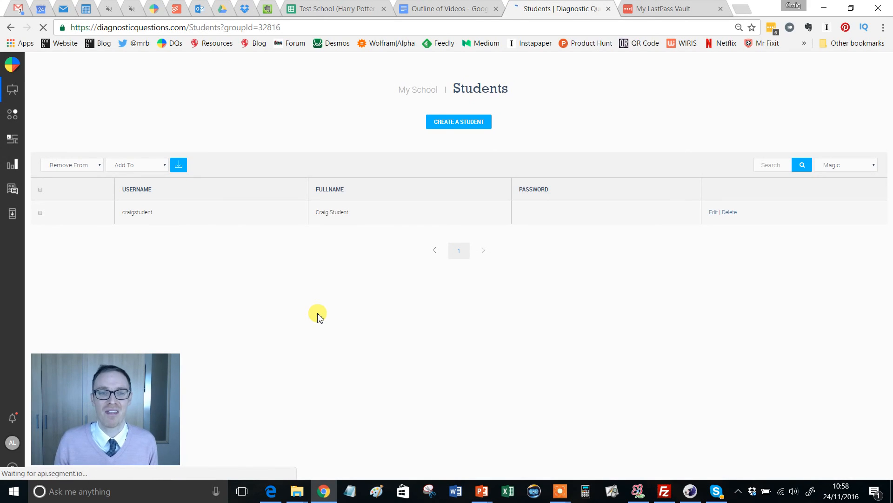